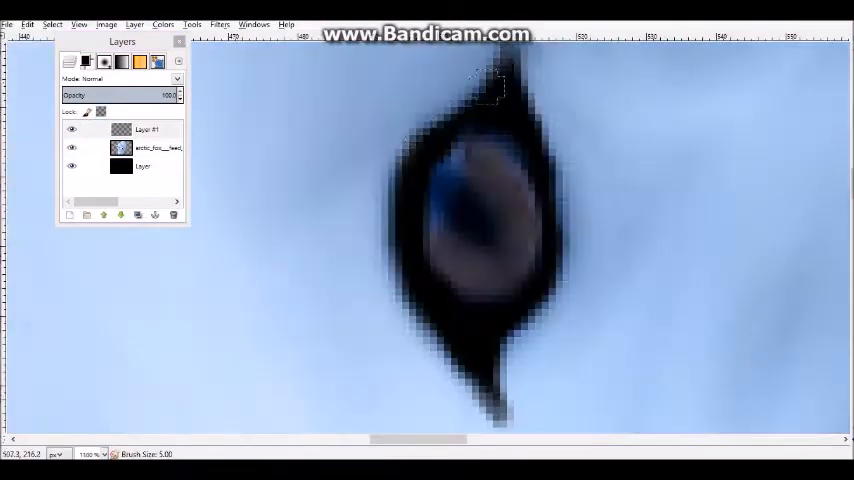
Paint over the zoomed-in fox eye on Layer #1 with the Paintbrush.
click(147, 129)
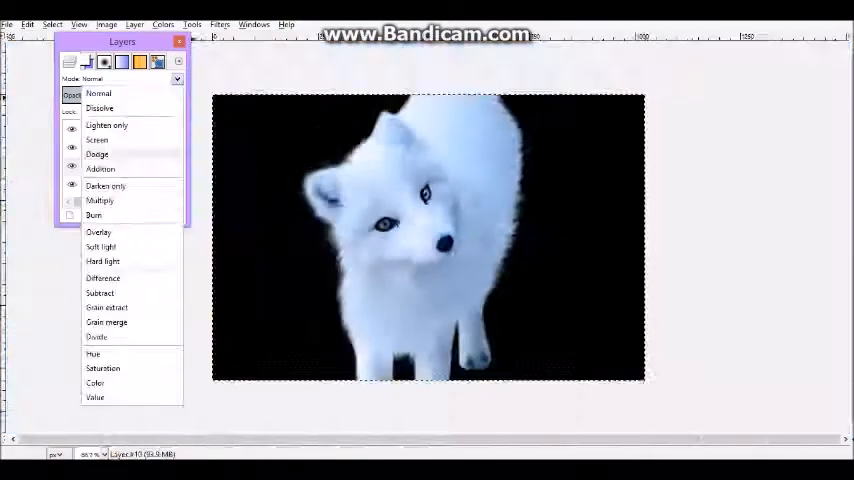
Choose a blending mode for the orange tail layer.
click(97, 154)
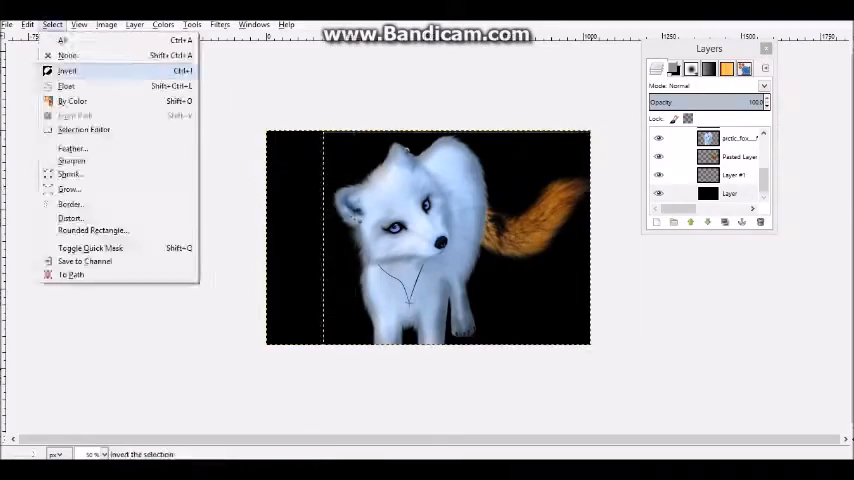
Invert the selection, apply a midtone Color Balance, and make black transparent with Color to Alpha.
click(67, 70)
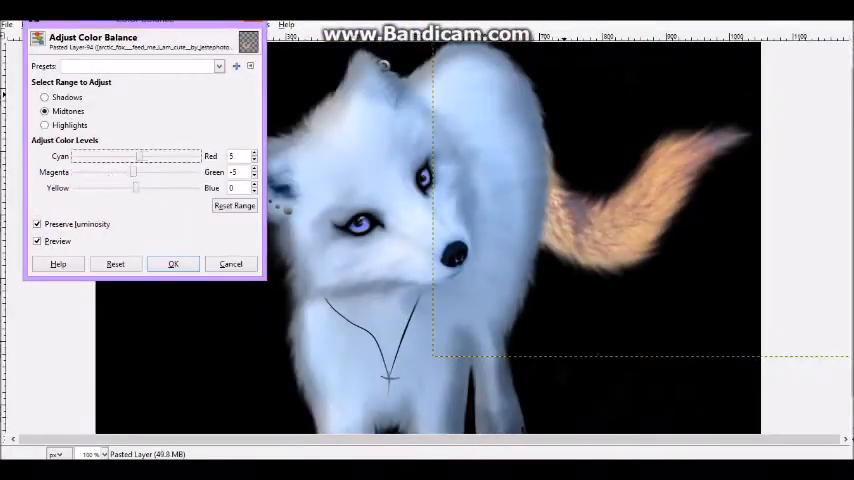
click(173, 263)
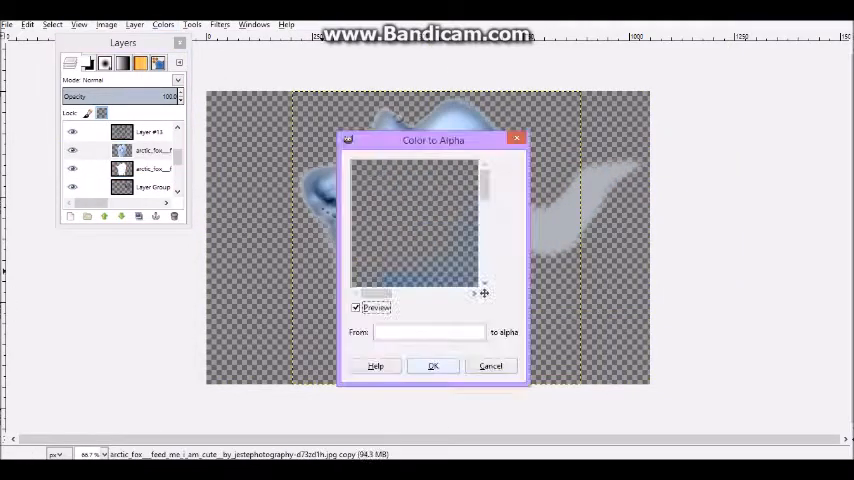
click(433, 365)
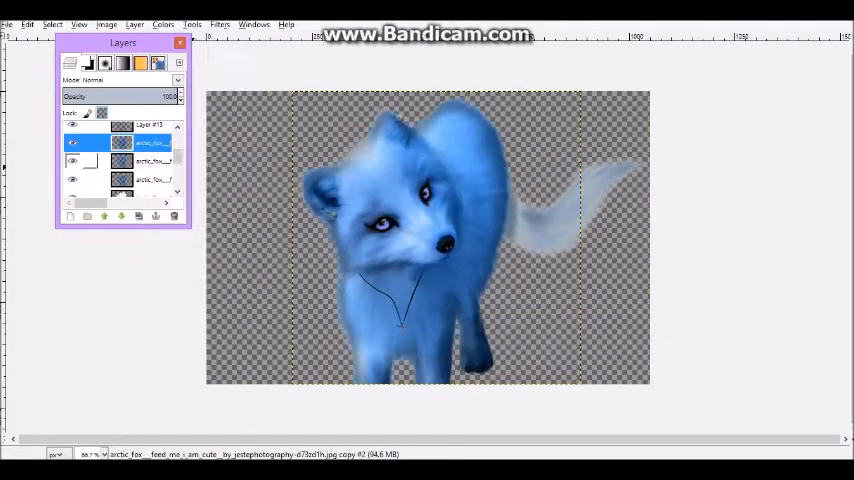